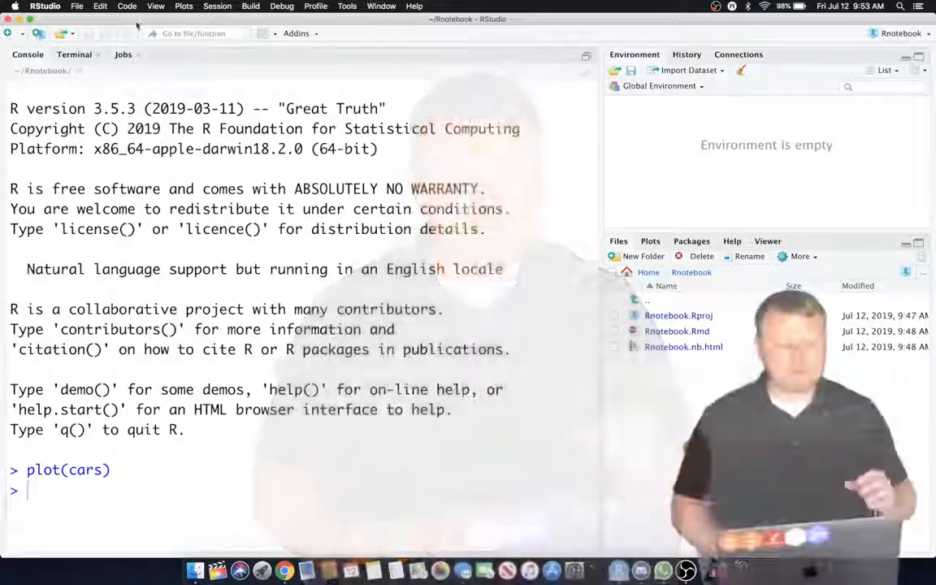
# - Create a new project in a new directory named 'first notebook project'
pyautogui.click(77, 7)
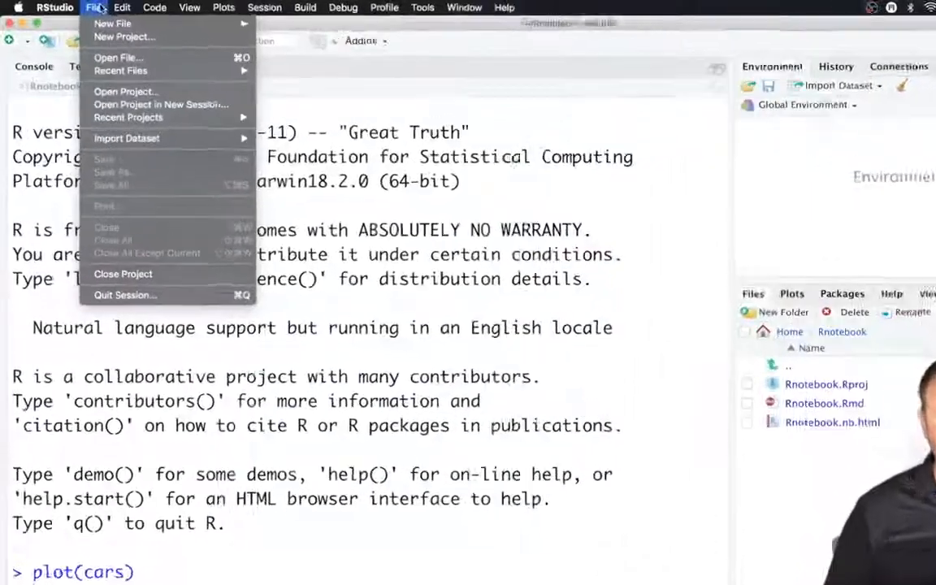
pyautogui.click(123, 36)
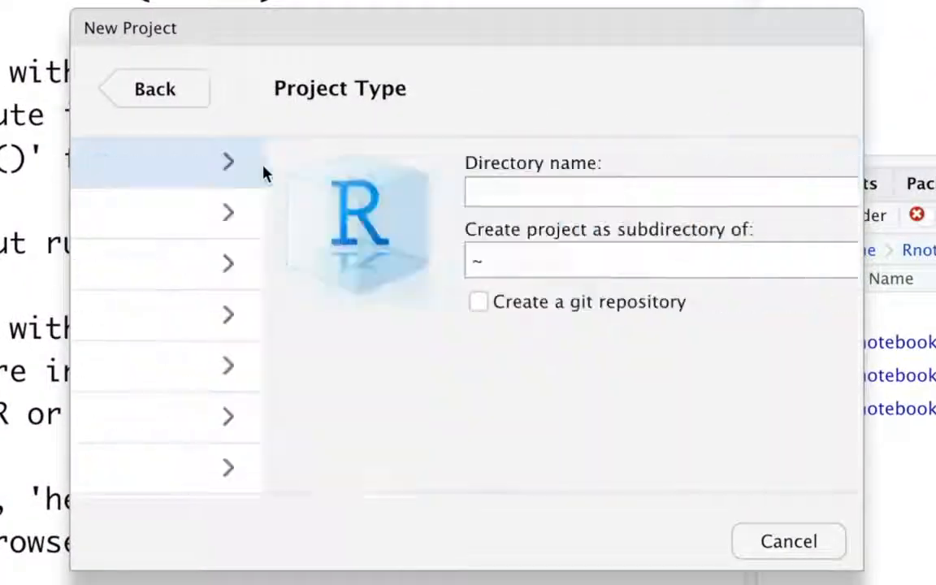
pyautogui.click(167, 161)
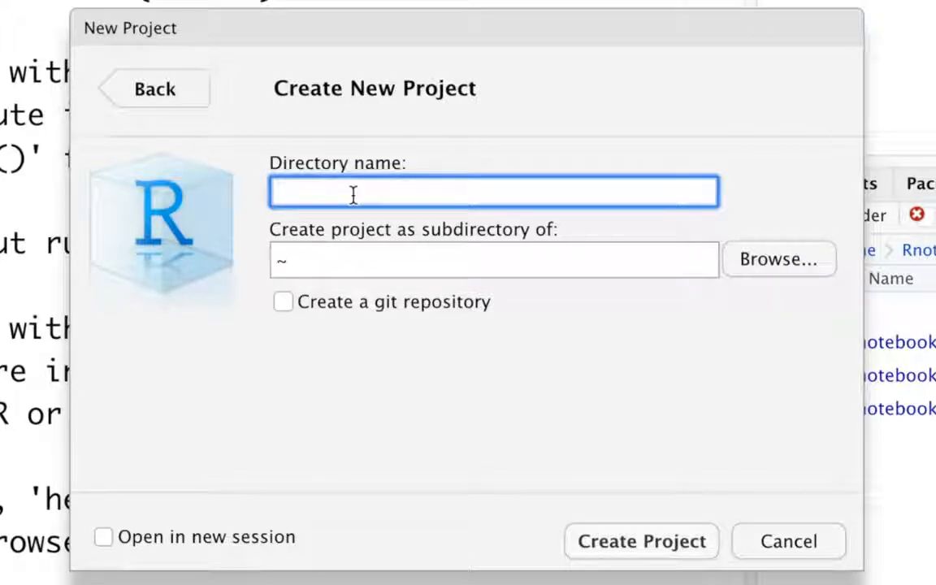
pyautogui.write('first notebook pro')
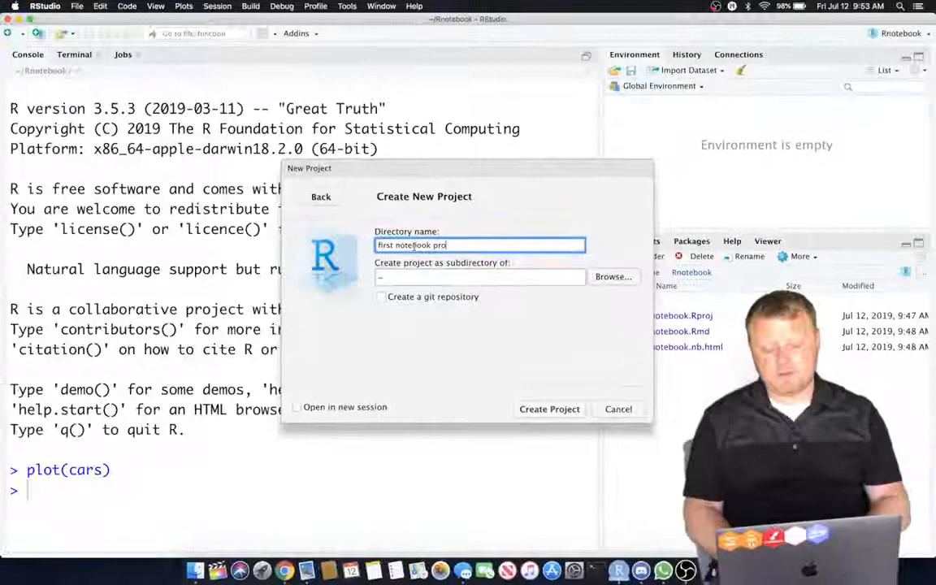
pyautogui.click(549, 409)
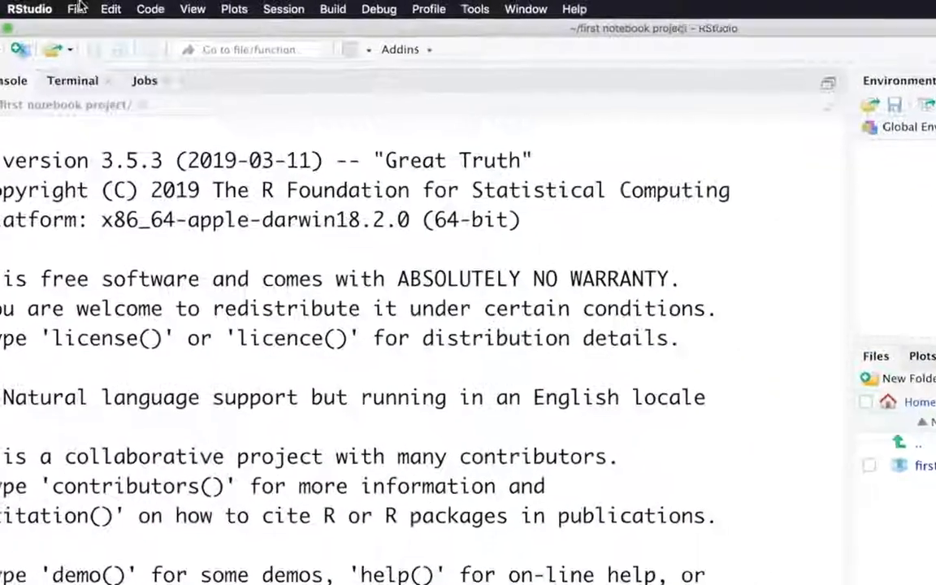
# - Start a new untitled R Notebook with the default template
pyautogui.click(77, 9)
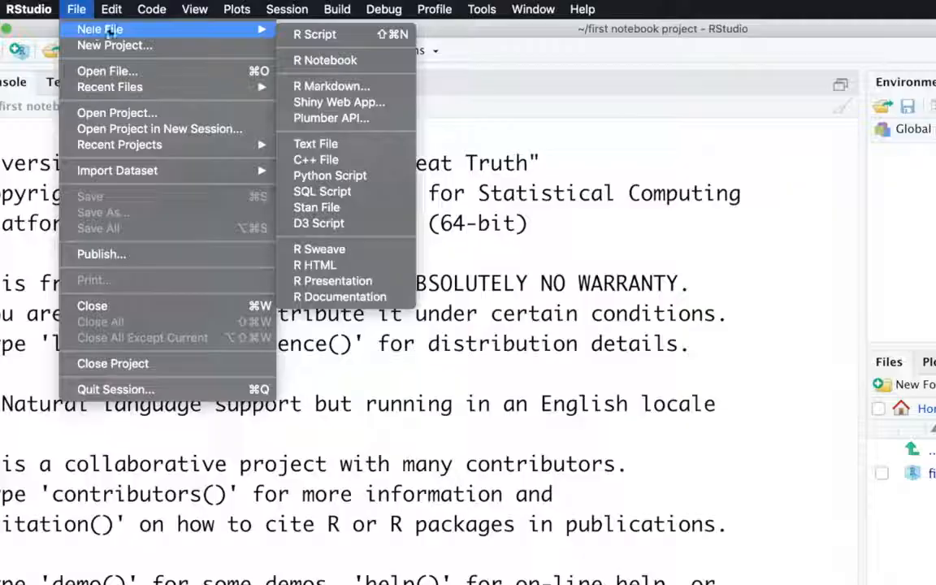
pyautogui.moveTo(325, 59)
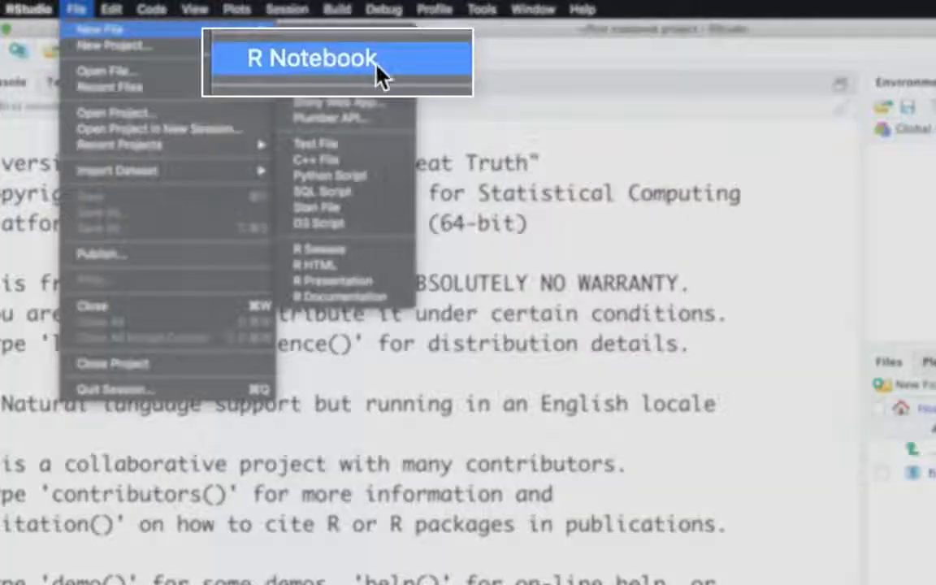
pyautogui.click(311, 58)
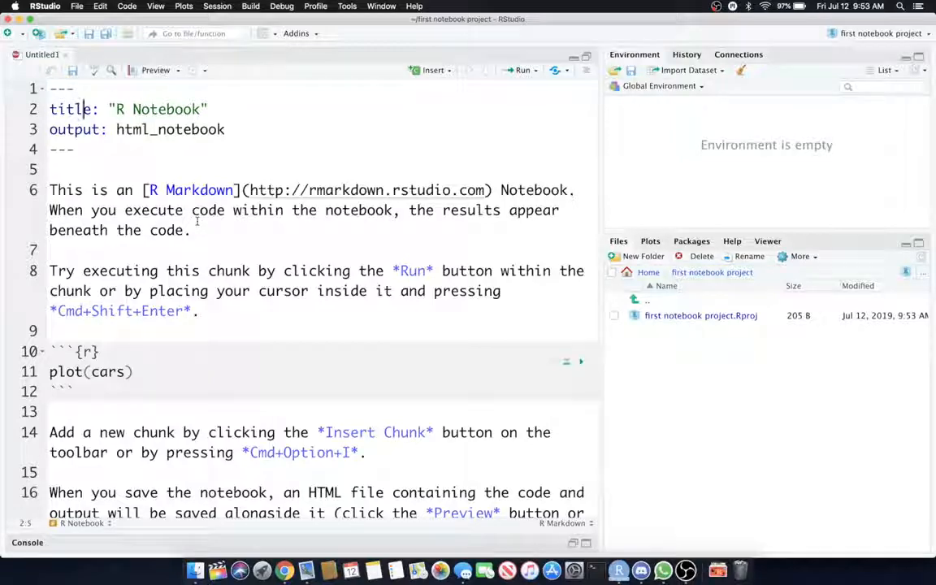
pyautogui.doubleClick(199, 189)
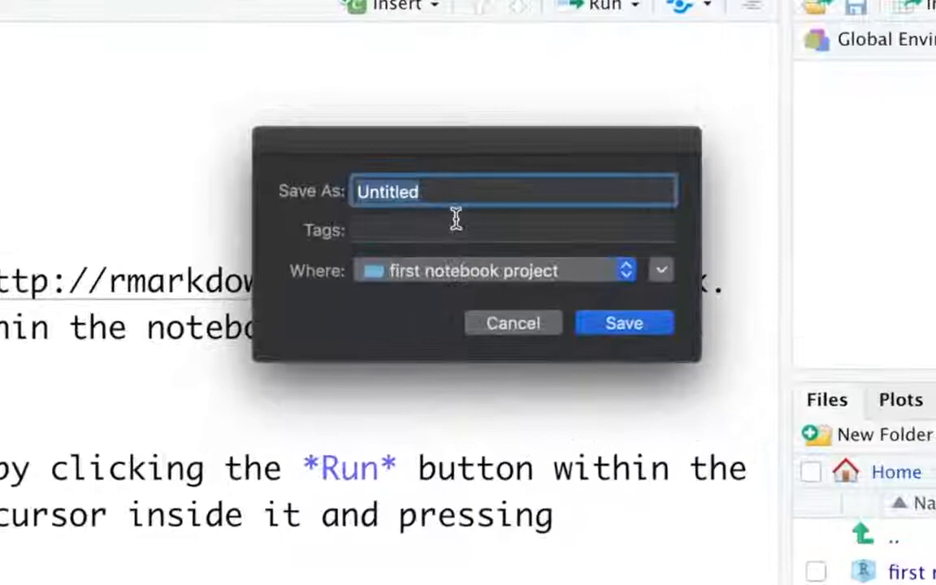
# - Save the notebook as 'first notebook' in the project folder
pyautogui.write('first notebook')
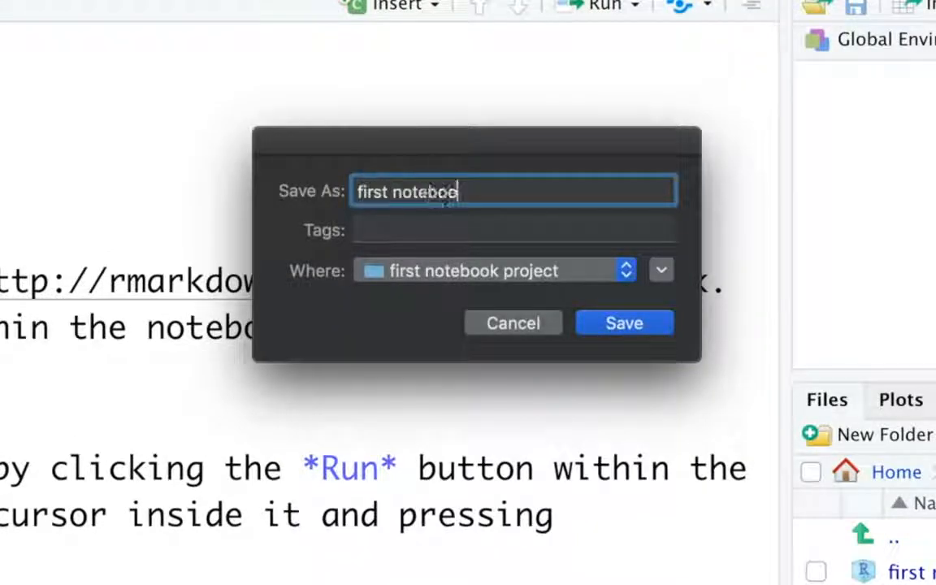
pyautogui.click(624, 323)
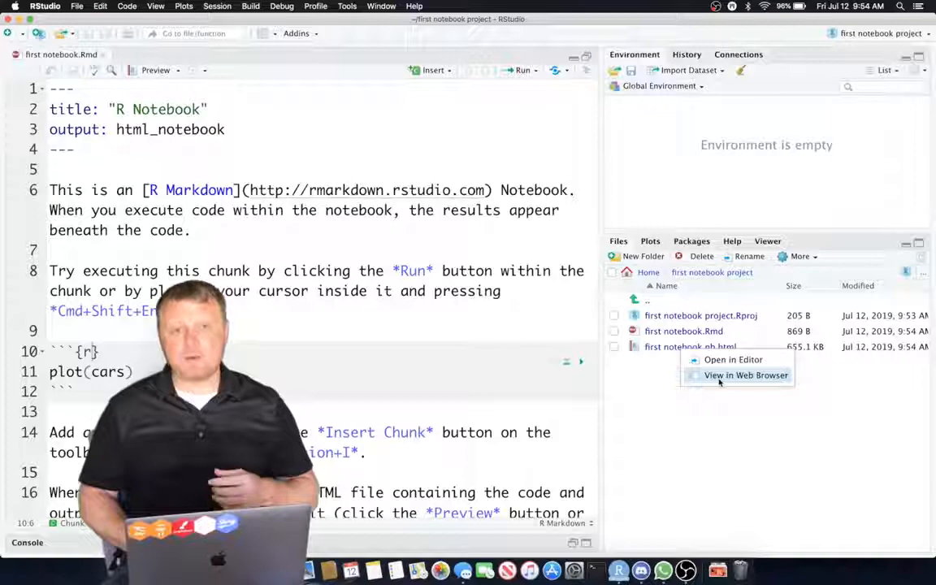
# - View the notebook HTML in Chrome, hide all code, then reveal the plot(cars) code
pyautogui.click(746, 374)
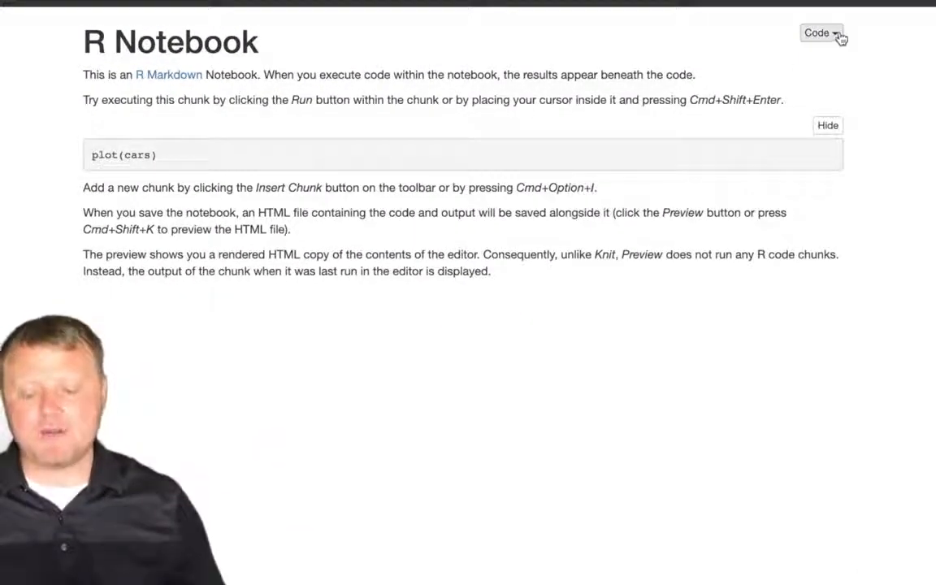
pyautogui.click(822, 33)
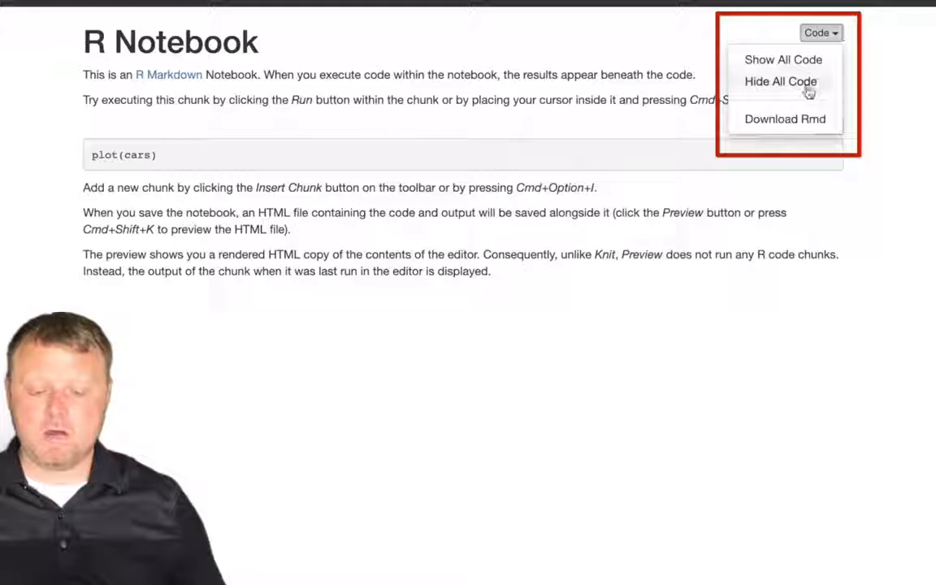
pyautogui.click(780, 81)
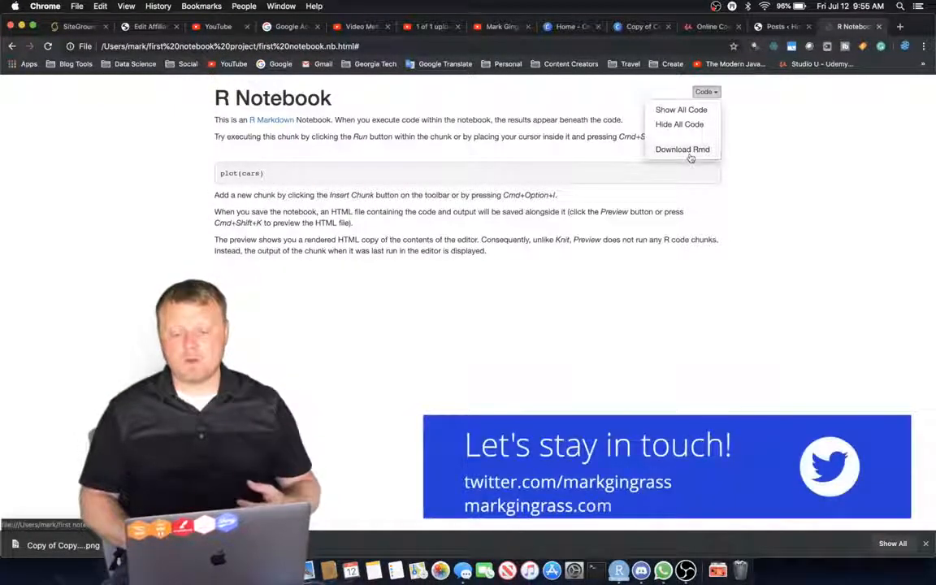
pyautogui.click(679, 124)
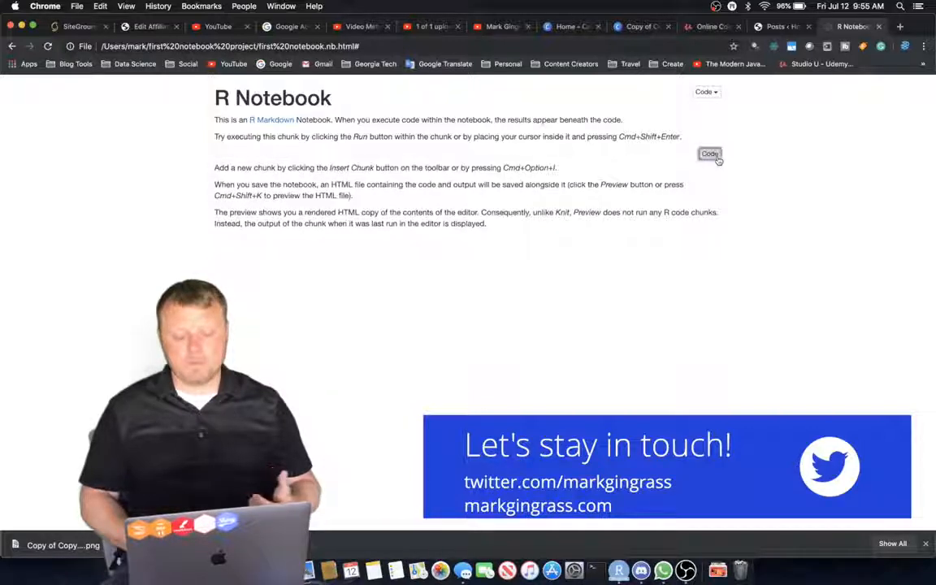
pyautogui.click(708, 153)
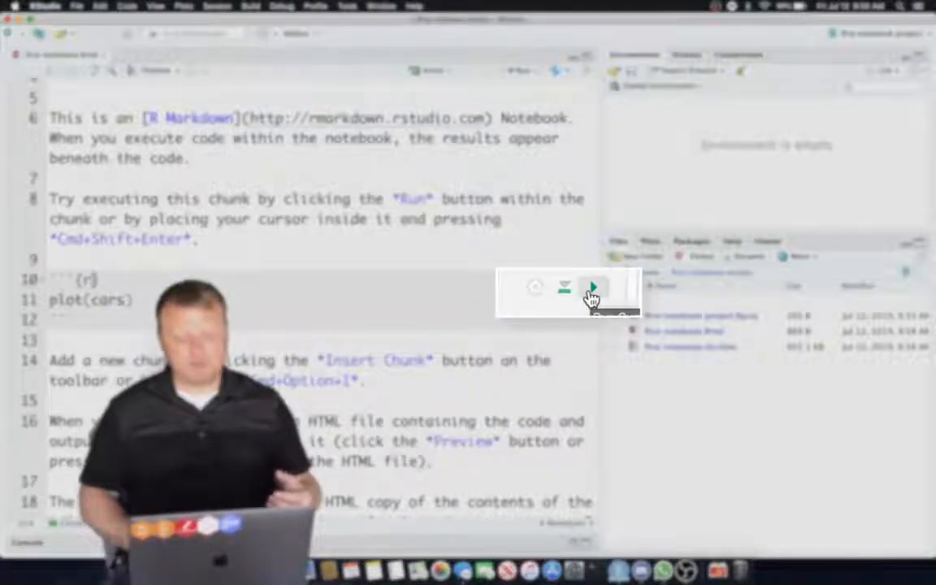
# - Run the plot(cars) chunk to draw the speed scatter plot, then refresh the notebook HTML
pyautogui.click(593, 288)
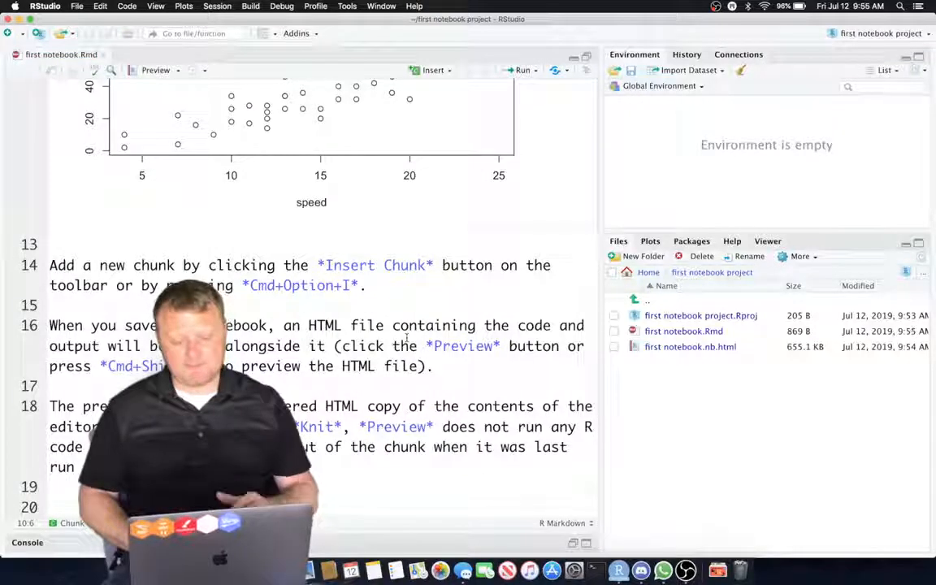
pyautogui.rightClick(690, 346)
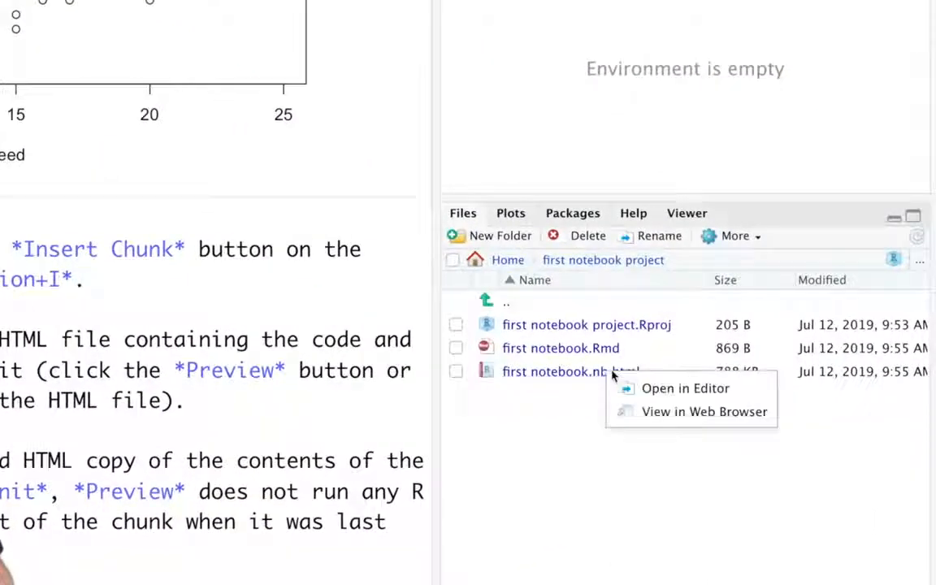
# - View the updated notebook in Chrome and hide the code above the cars plot
pyautogui.click(704, 411)
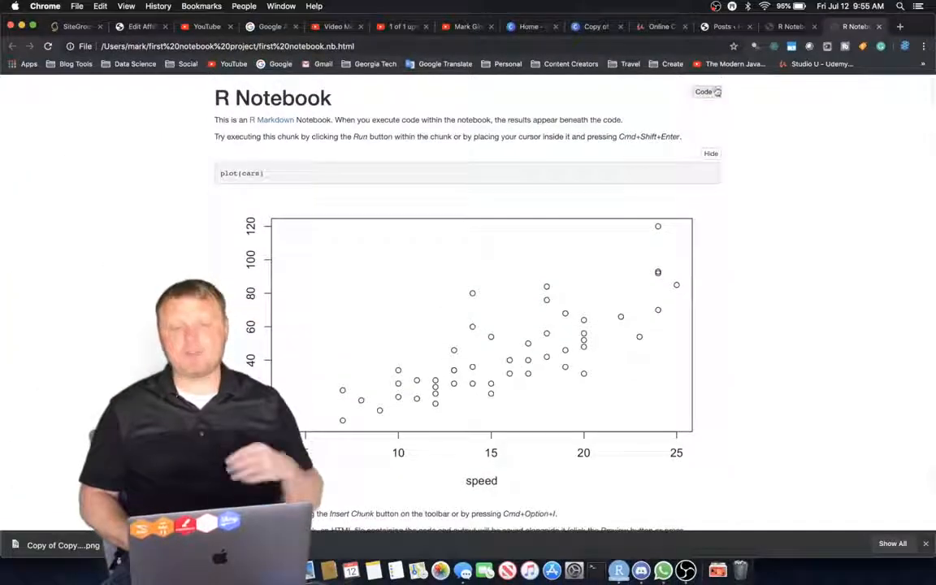
pyautogui.click(703, 91)
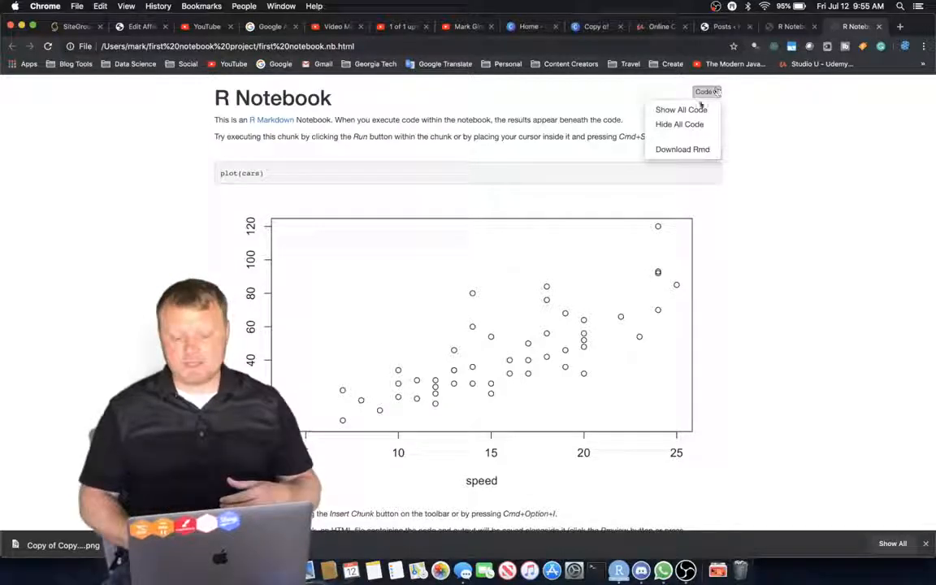
pyautogui.click(679, 124)
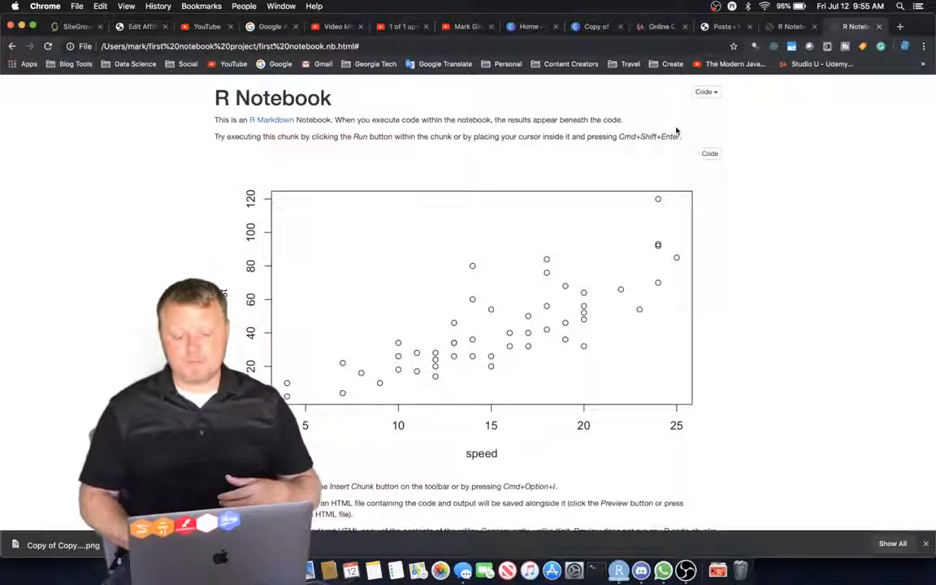
pyautogui.click(710, 153)
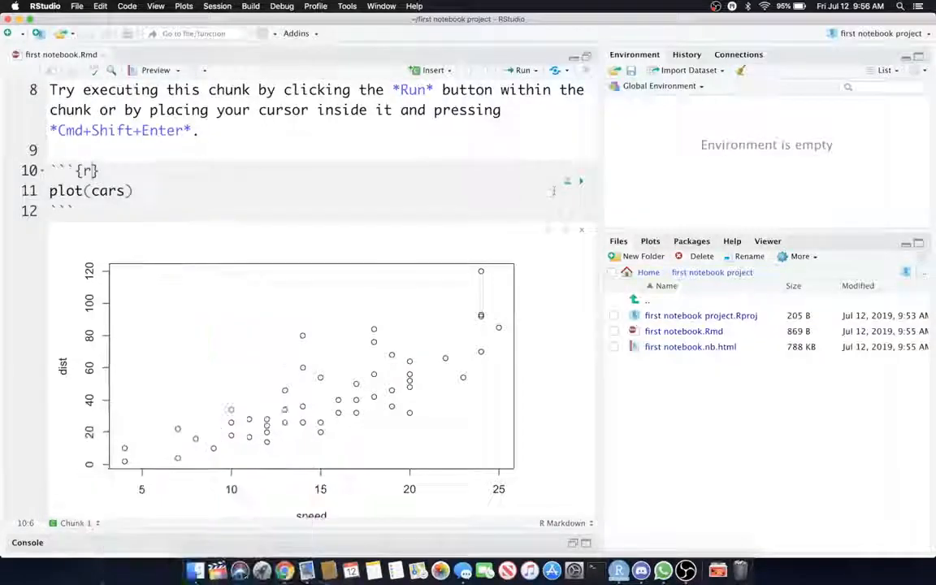
# - Name the cars chunk 'plot cars' and set it to show output only (echo=FALSE)
pyautogui.click(553, 191)
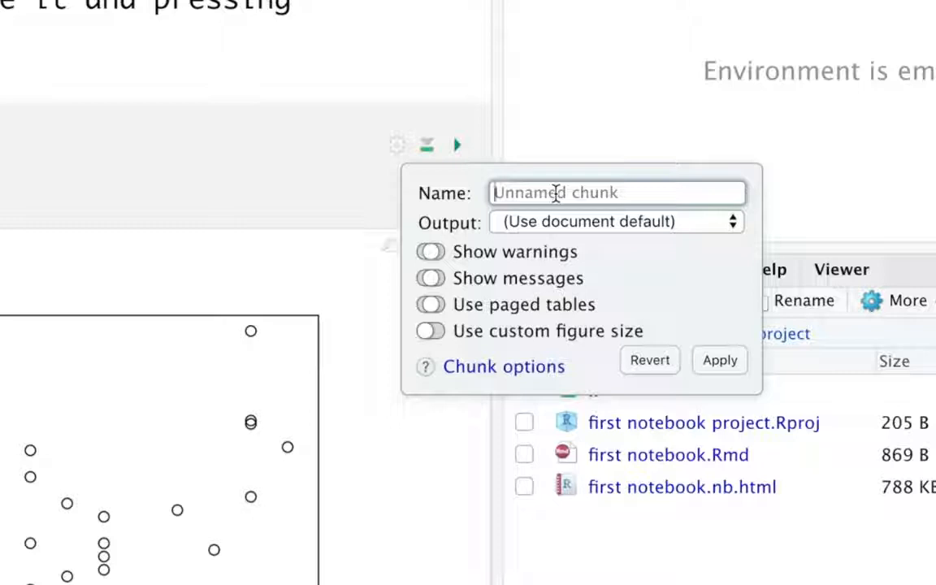
pyautogui.write('plot')
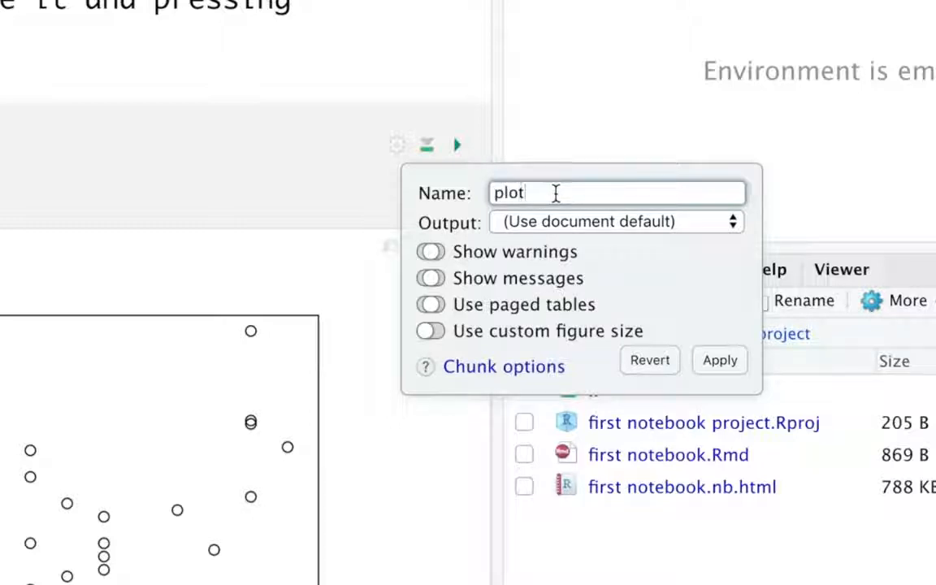
pyautogui.write('cars')
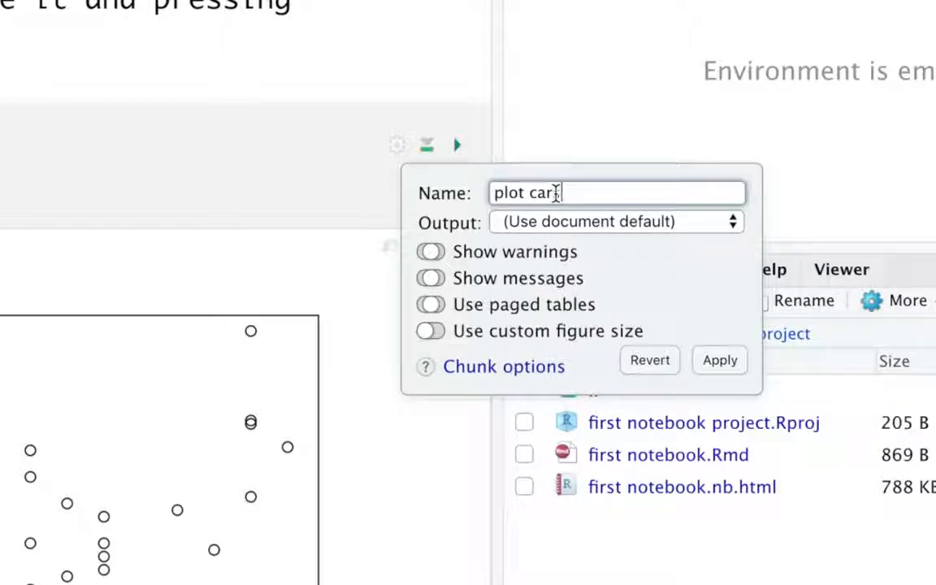
pyautogui.write('s, echo=FALSE}')
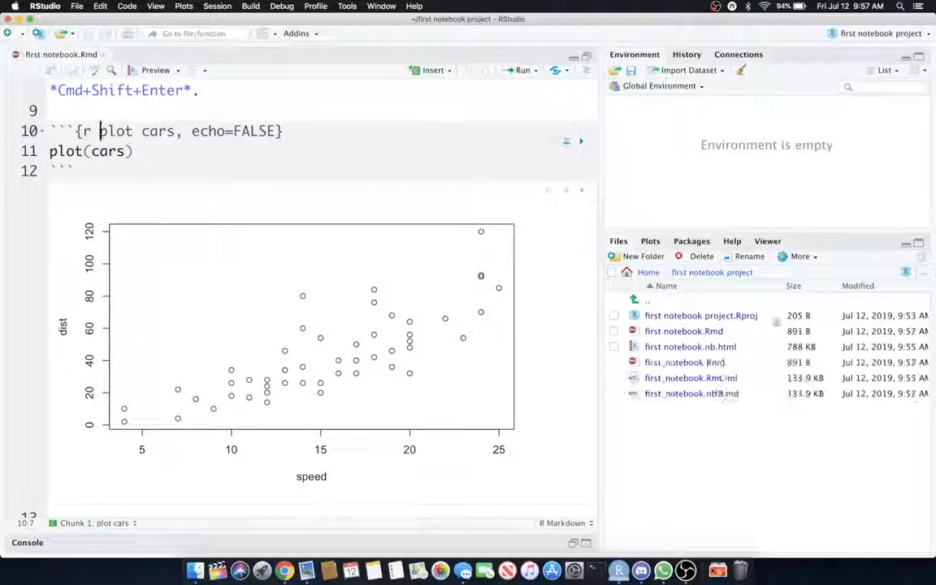
# - Reopen the notebook preview in Chrome and check its code visibility choices
pyautogui.rightClick(690, 347)
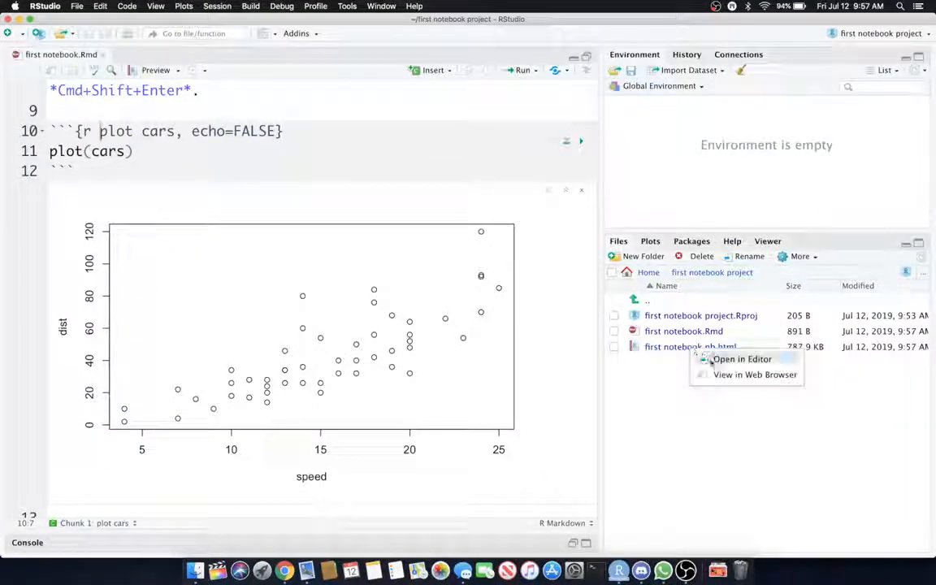
pyautogui.click(755, 375)
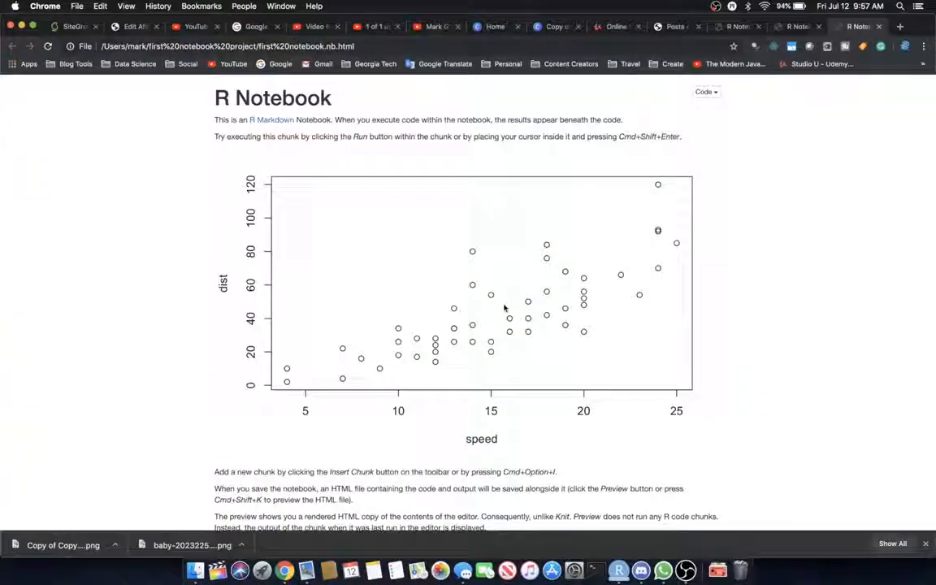
pyautogui.scroll(-3)
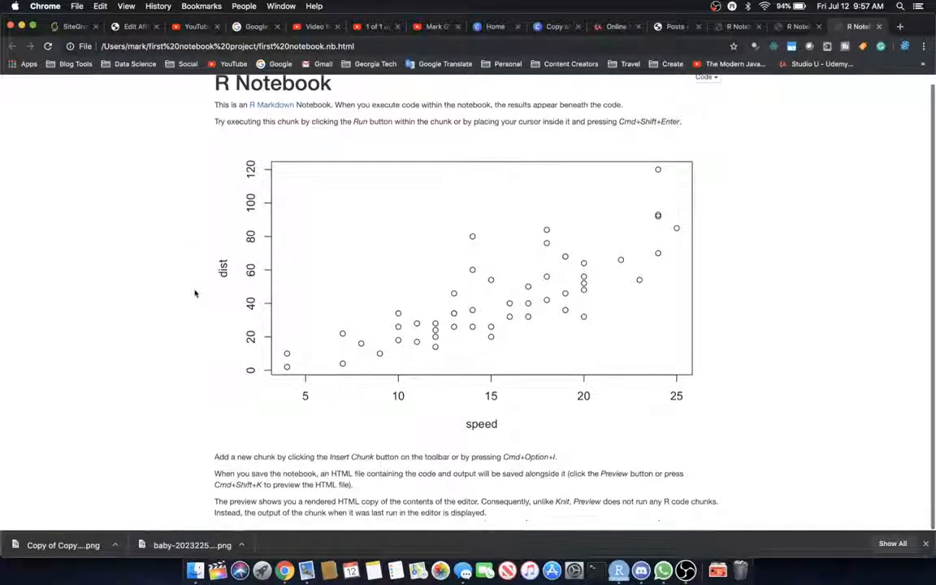
pyautogui.click(704, 92)
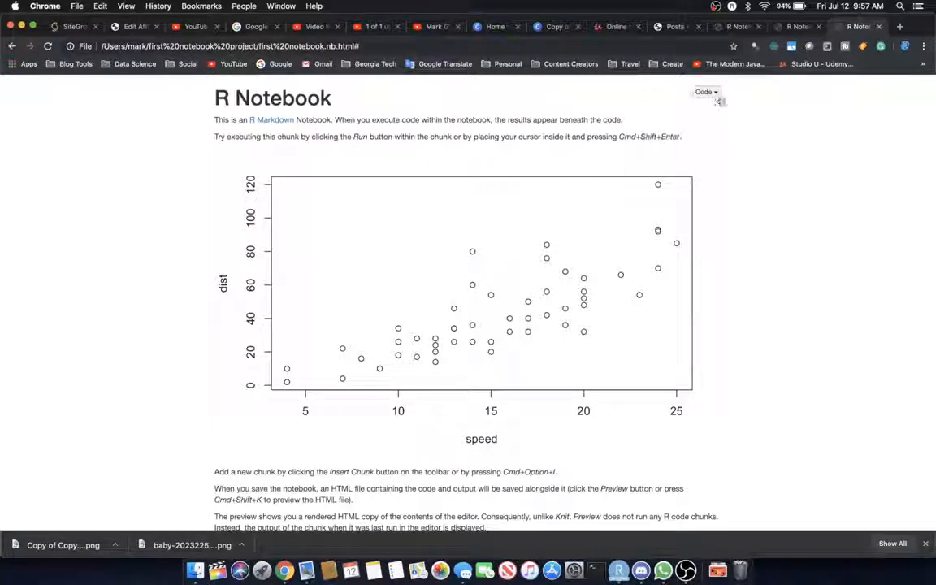
pyautogui.moveTo(596, 157)
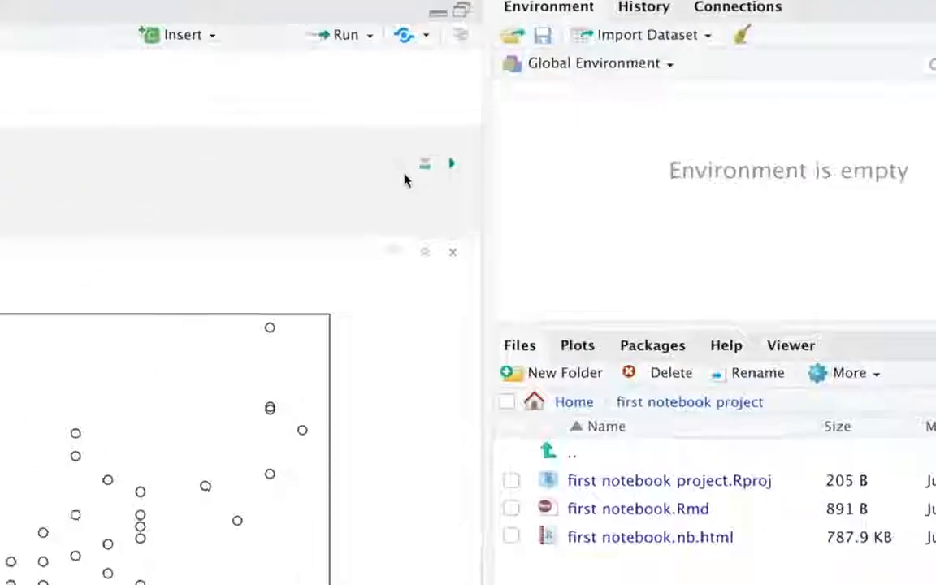
# - Set the plot cars chunk's output to 'Show nothing (run code)', giving include=FALSE
pyautogui.click(424, 163)
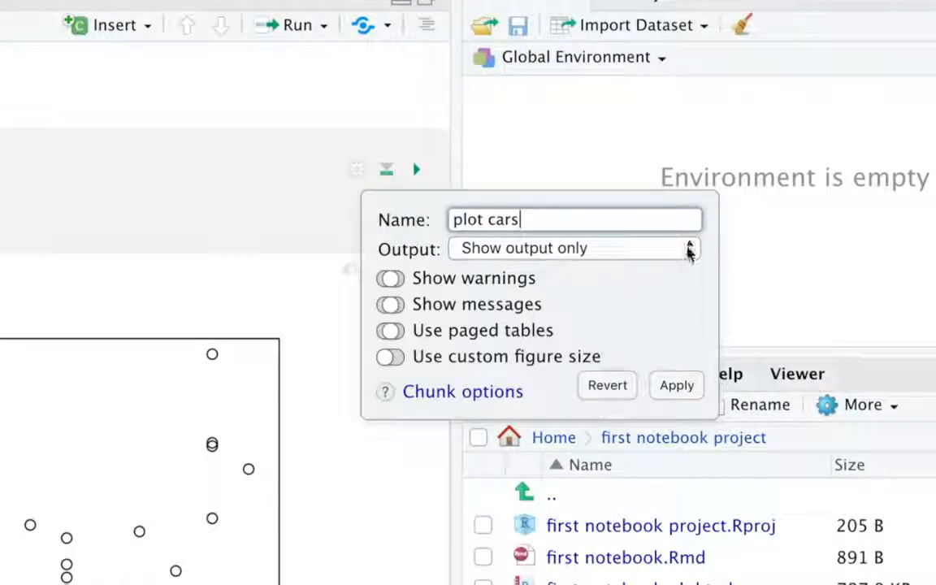
pyautogui.click(573, 248)
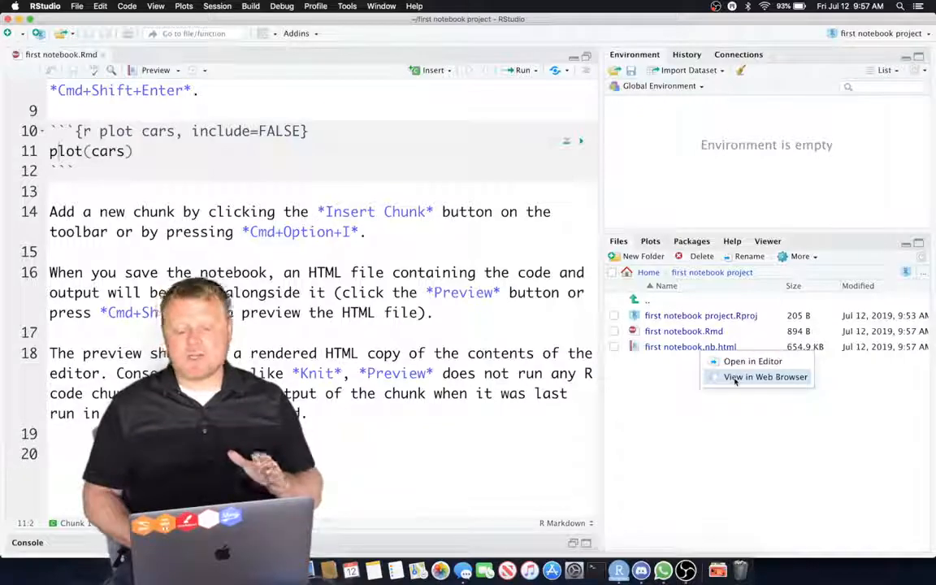
# - Preview the notebook in the browser, then reset the chunk output to the document default
pyautogui.click(765, 376)
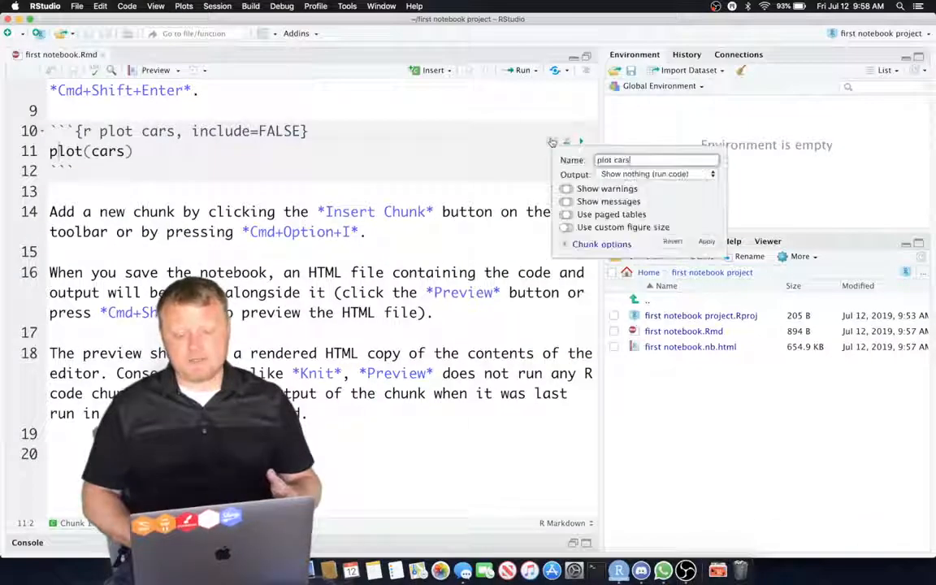
pyautogui.click(657, 174)
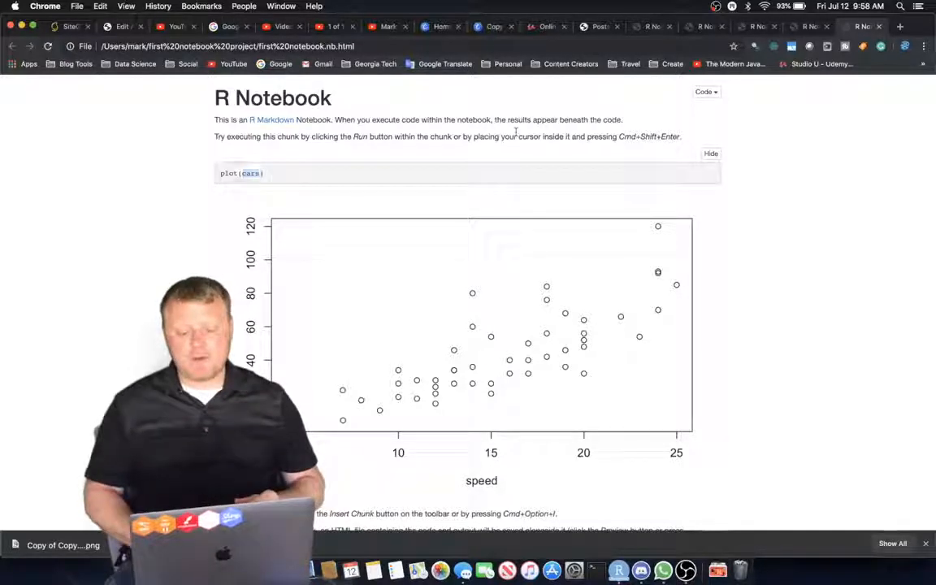
# - Open the Code menu in the Chrome preview to download the notebook source as Rmd
pyautogui.click(704, 91)
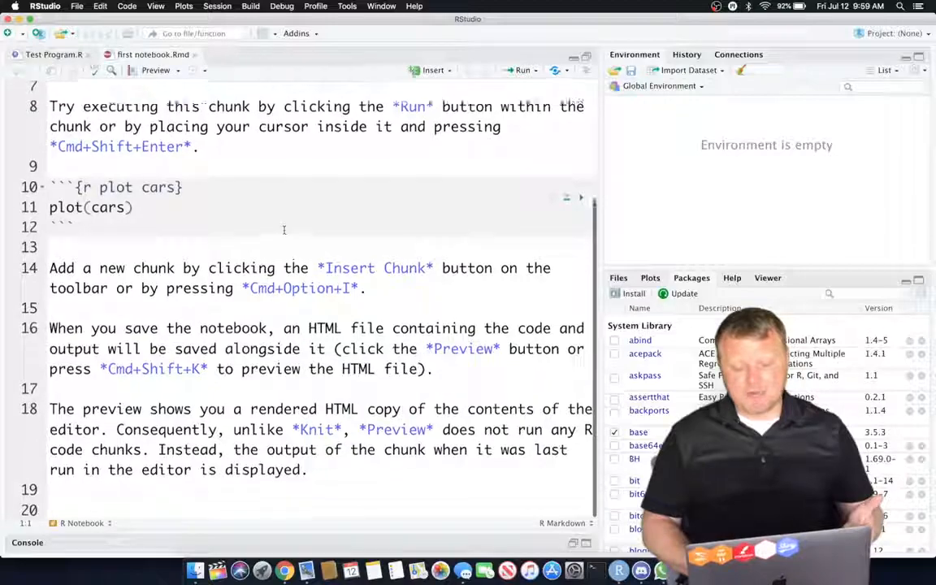
# - Run the reopened plot cars chunk to show the cars scatter plot, then view Files
pyautogui.click(535, 70)
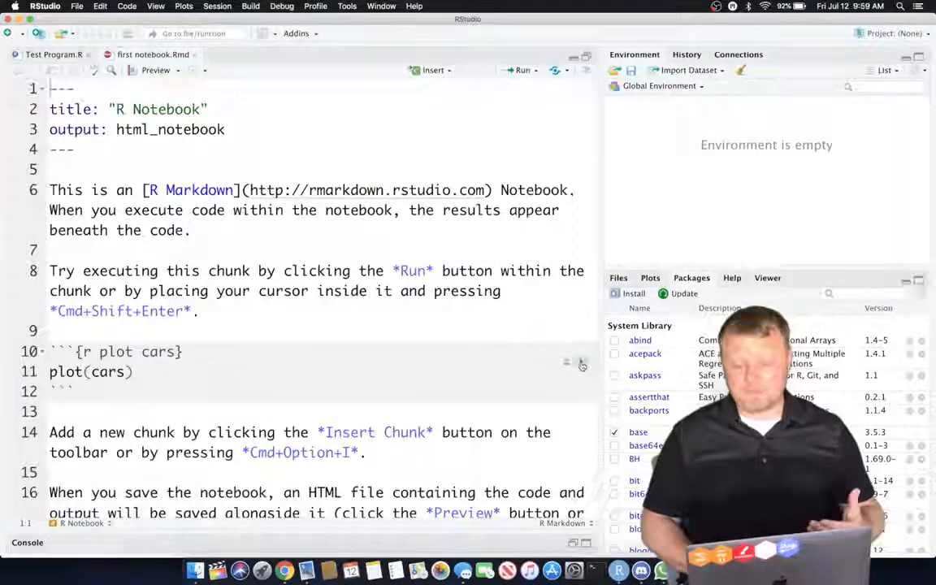
pyautogui.scroll(-3)
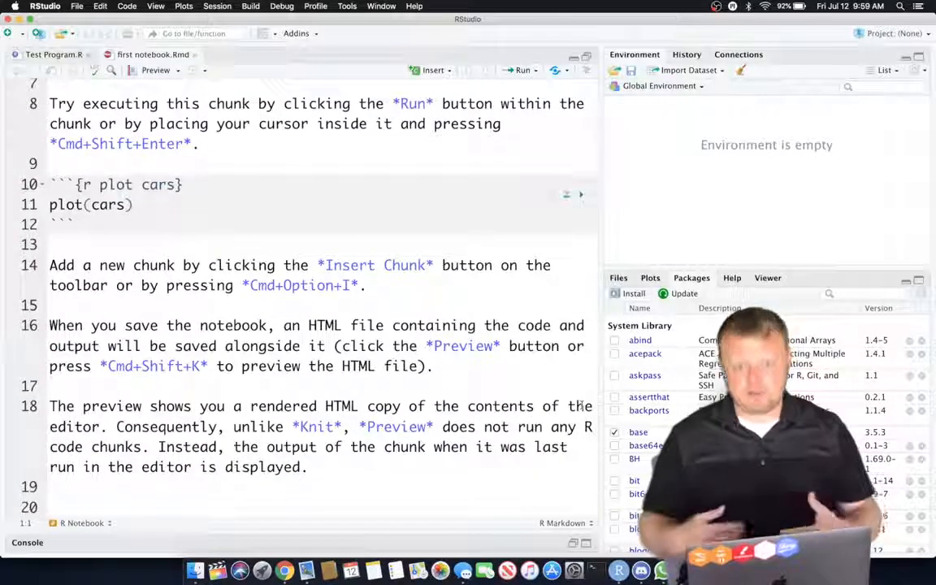
pyautogui.click(523, 70)
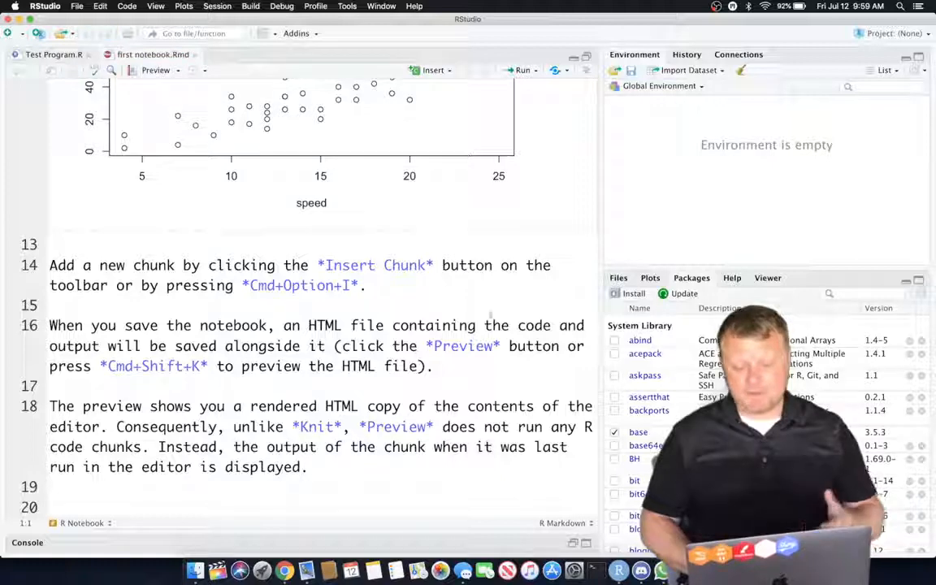
pyautogui.click(619, 278)
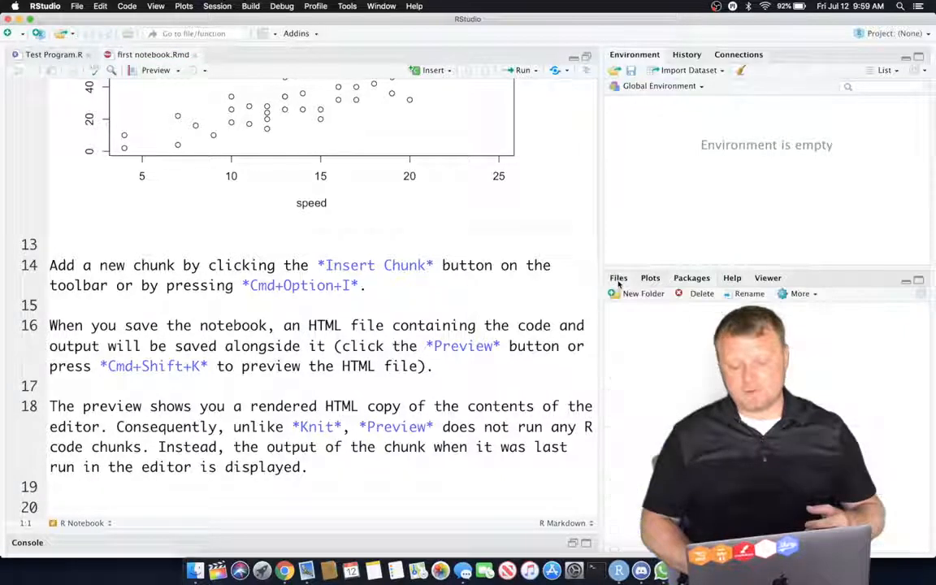